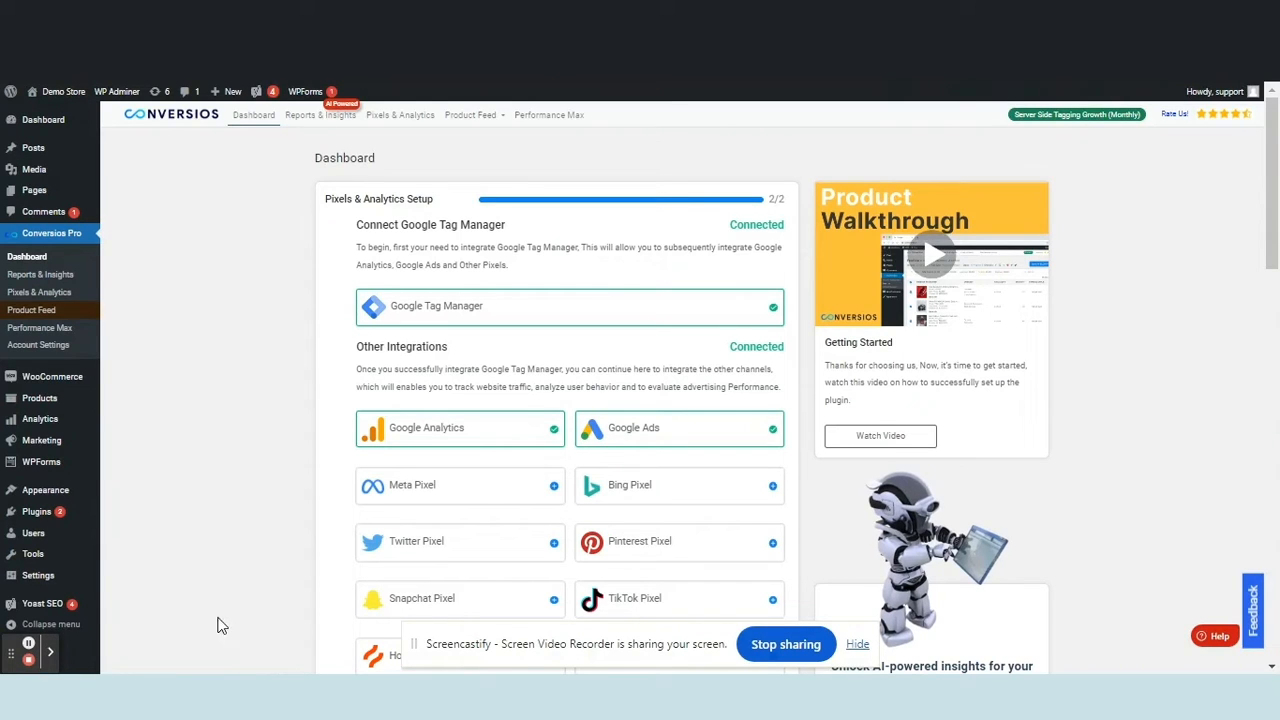
mouse_move(192, 560)
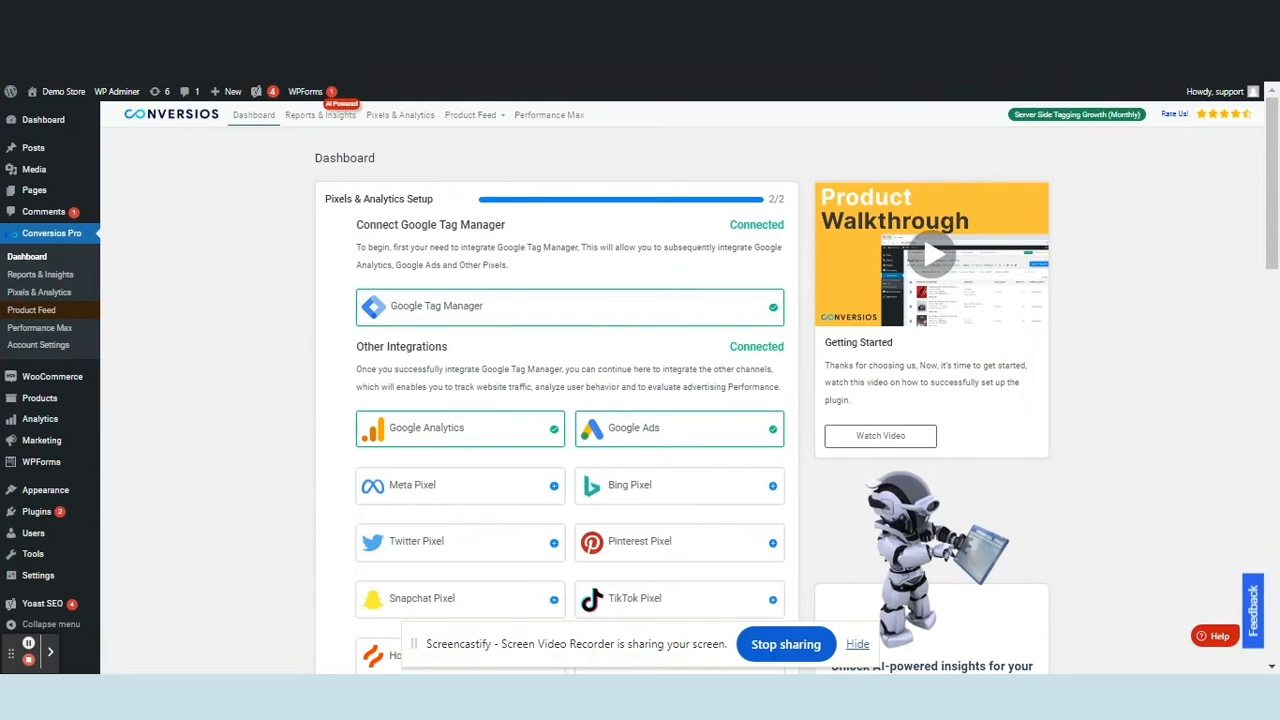
mouse_move(42, 256)
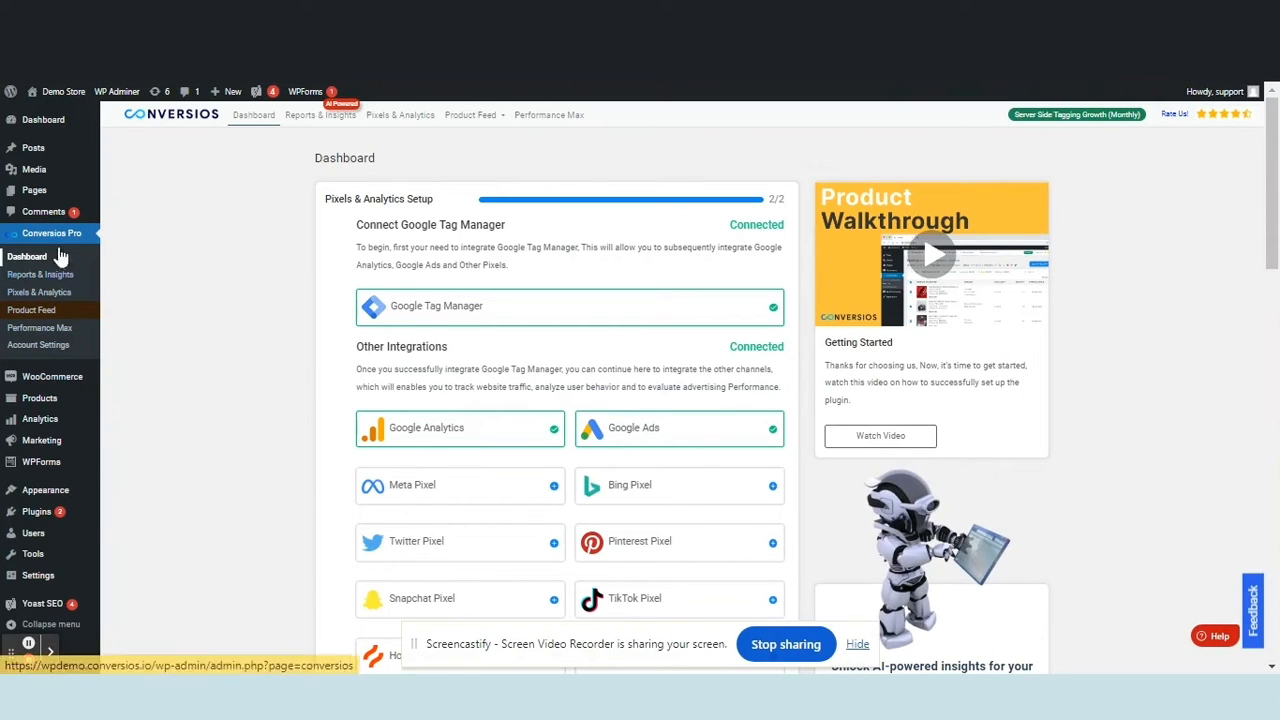
Go to the Pixels & Analytics settings from the dashboard setup overview
scroll("down", 3)
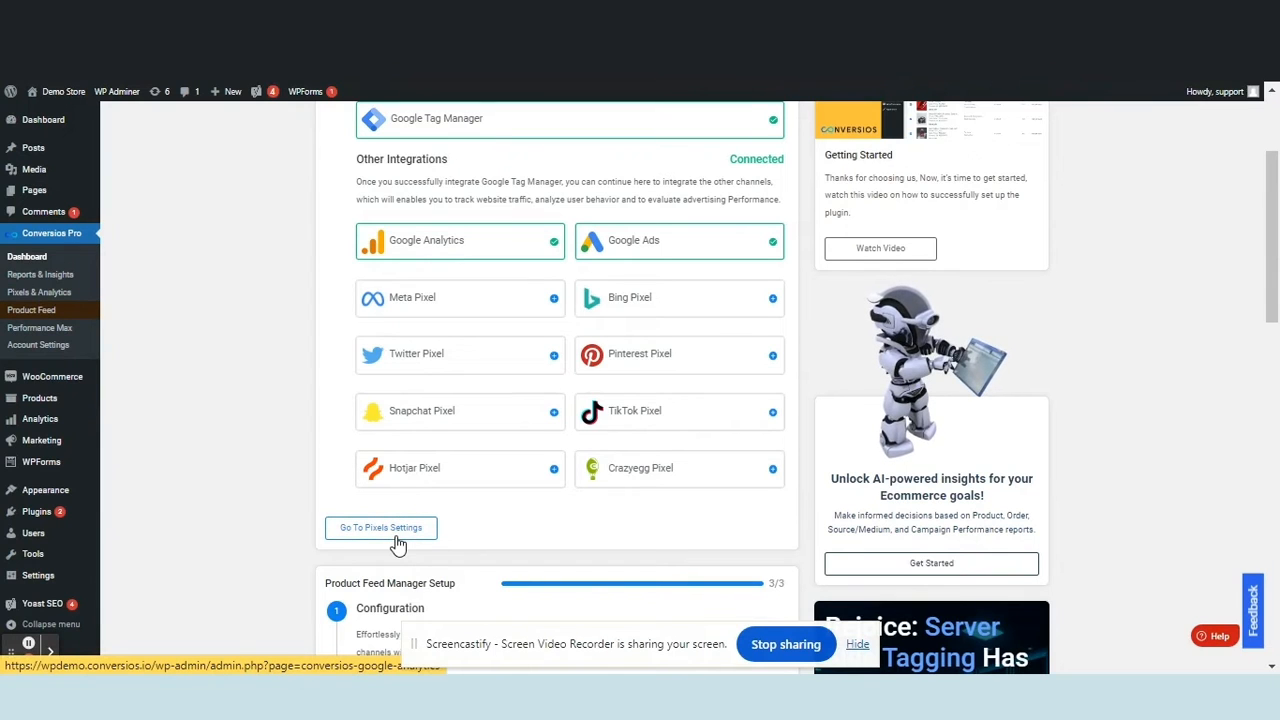
left_click(380, 528)
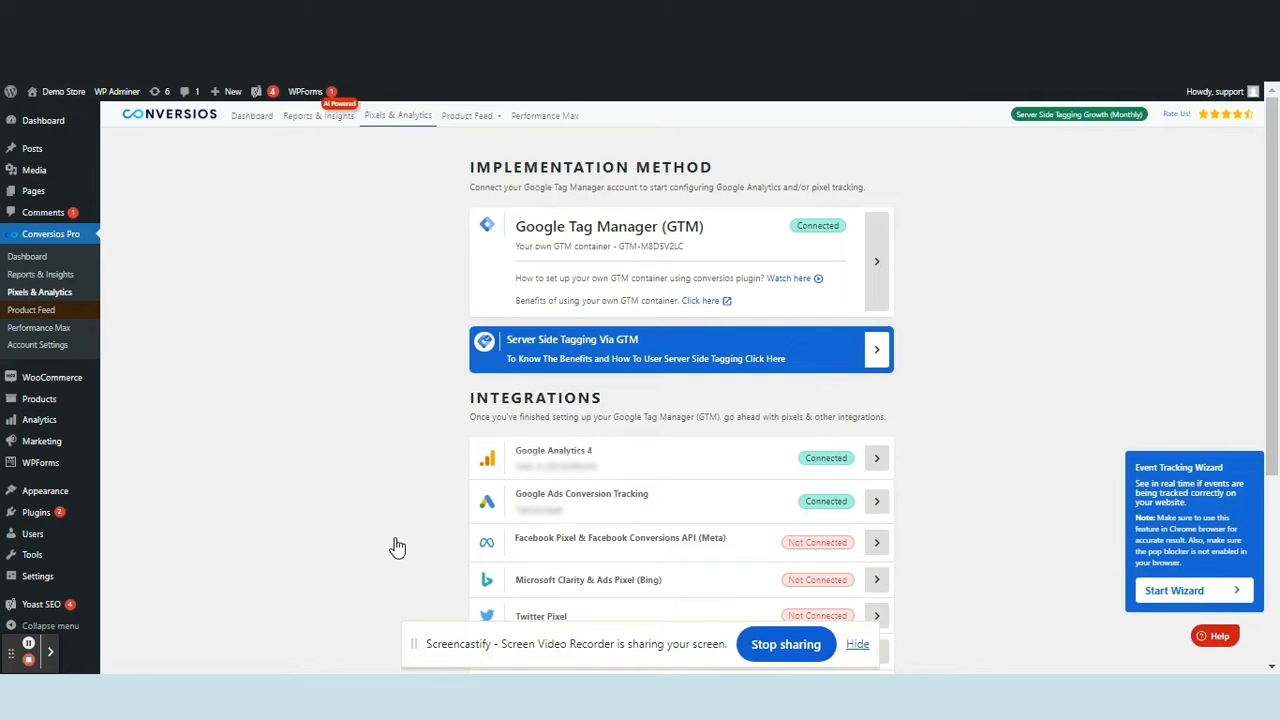
mouse_move(604, 380)
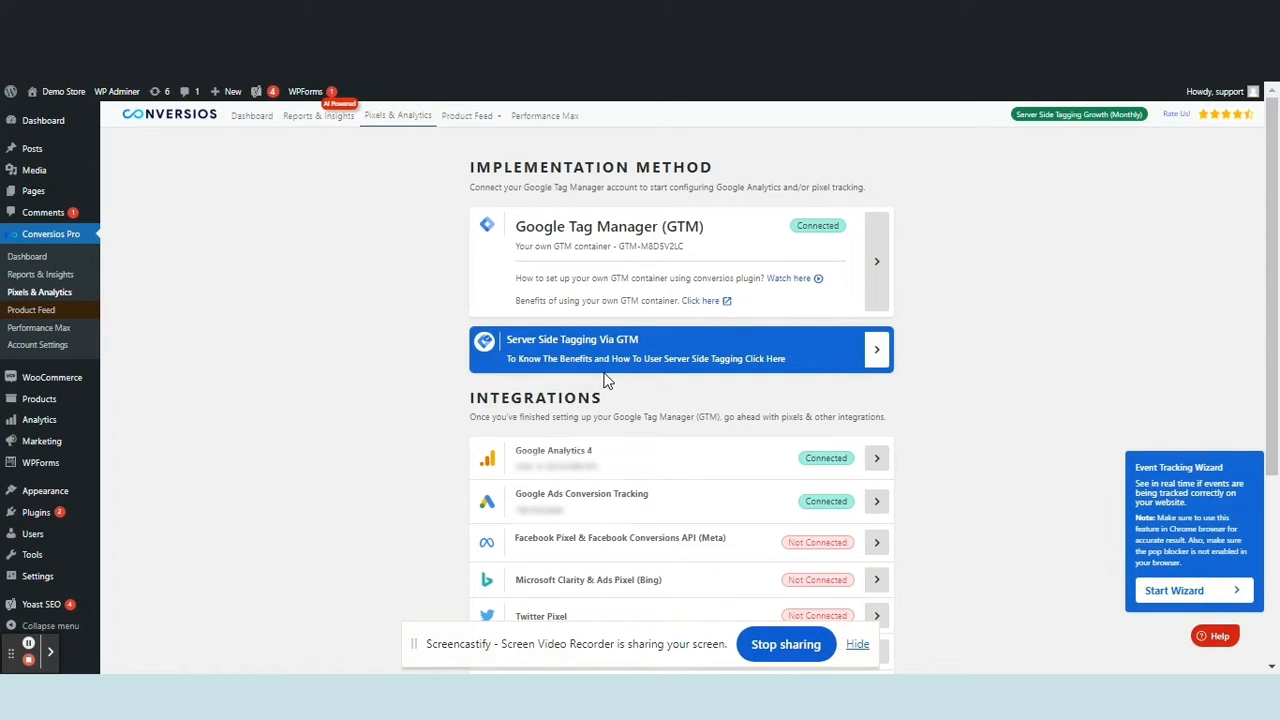
Locate the not-connected Snapchat Pixel & Conversion API row and enter its settings
scroll("down", 3)
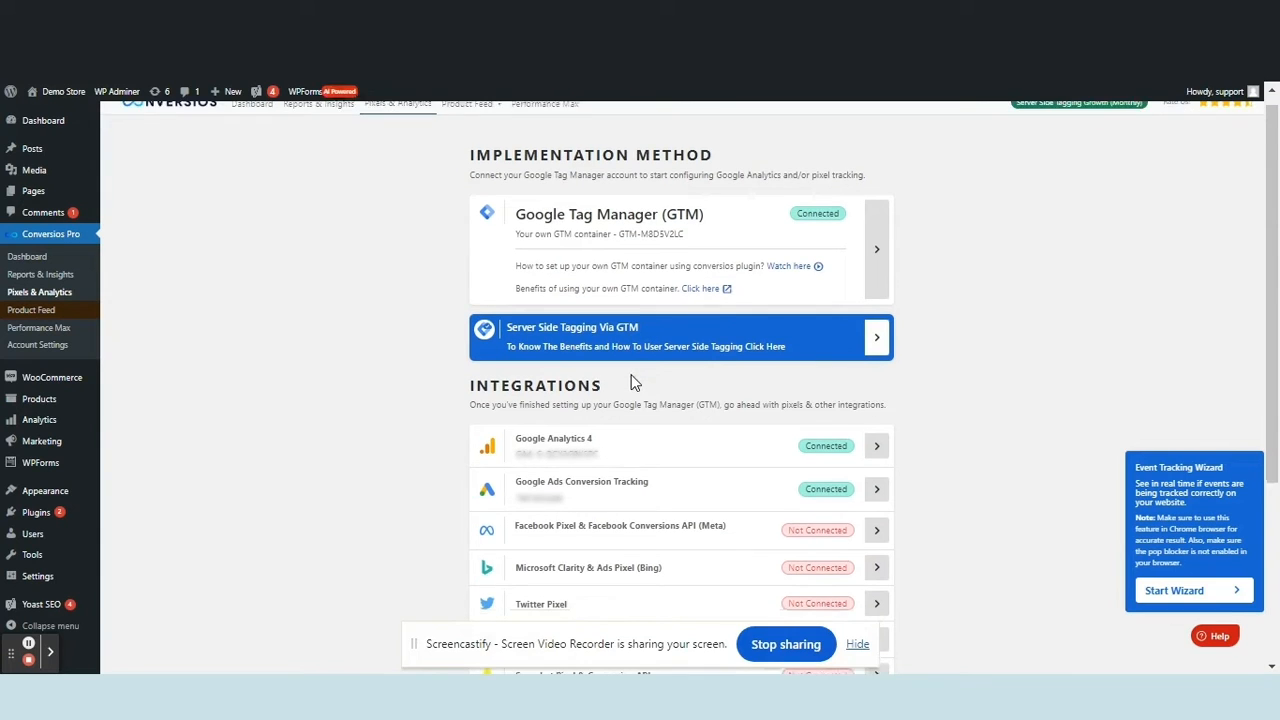
scroll("down", 3)
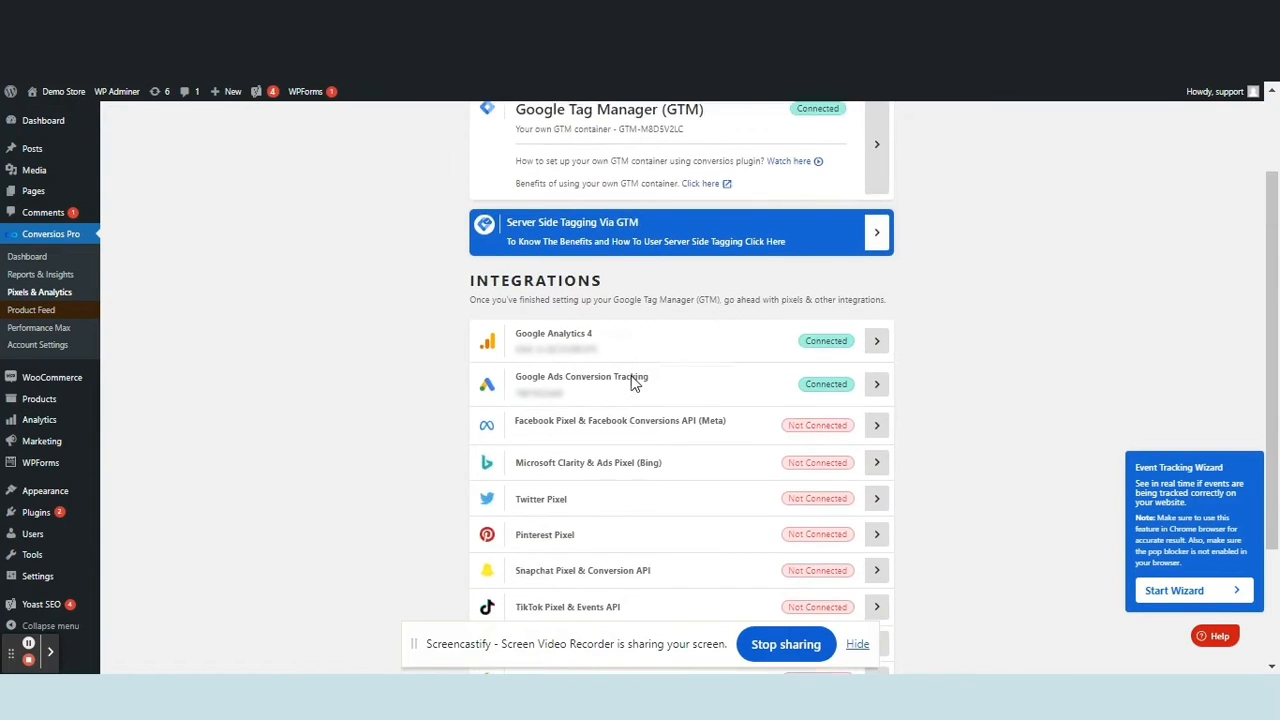
scroll("down", 3)
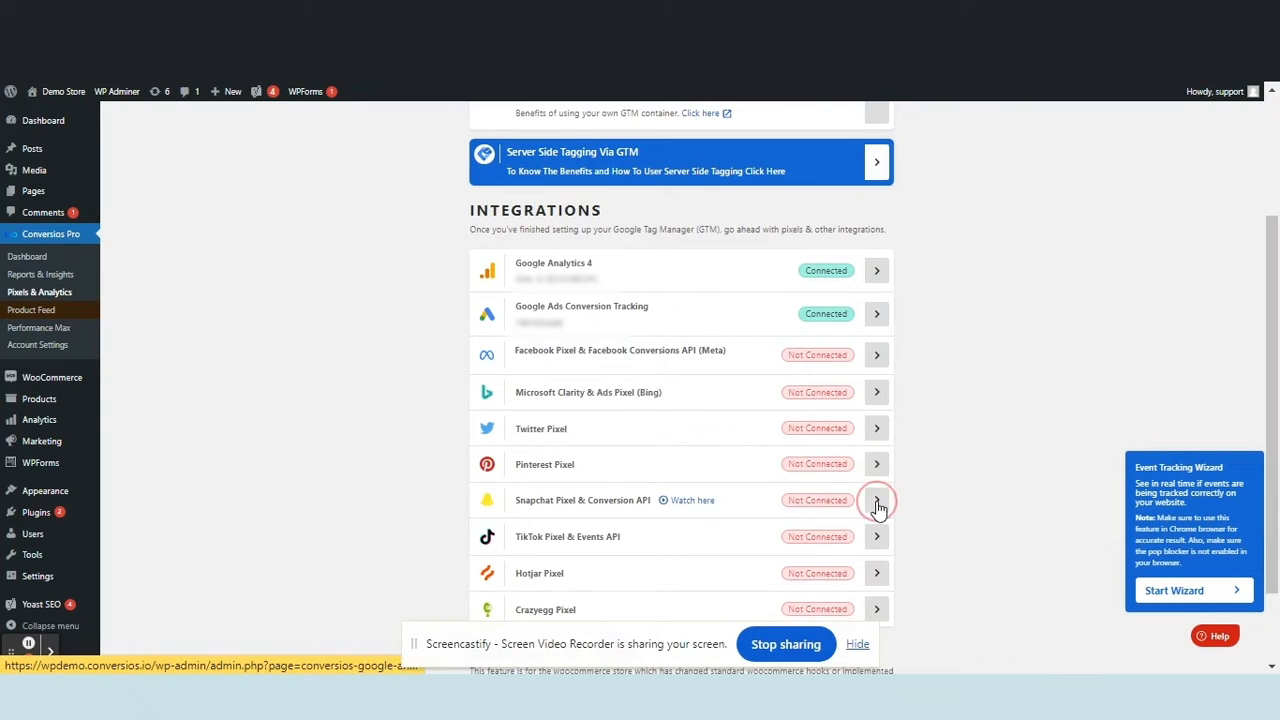
left_click(876, 500)
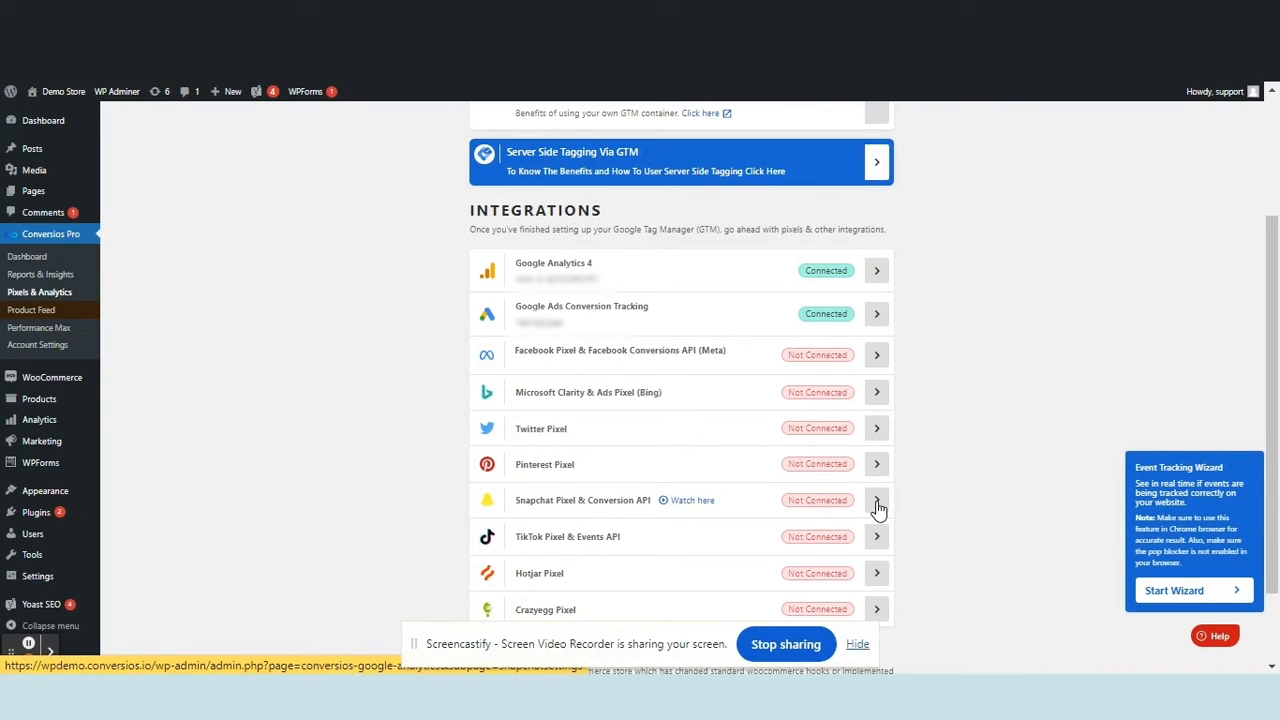
Enter the Snapchat Conversion API token and save it with the Pixel ID
left_click(876, 500)
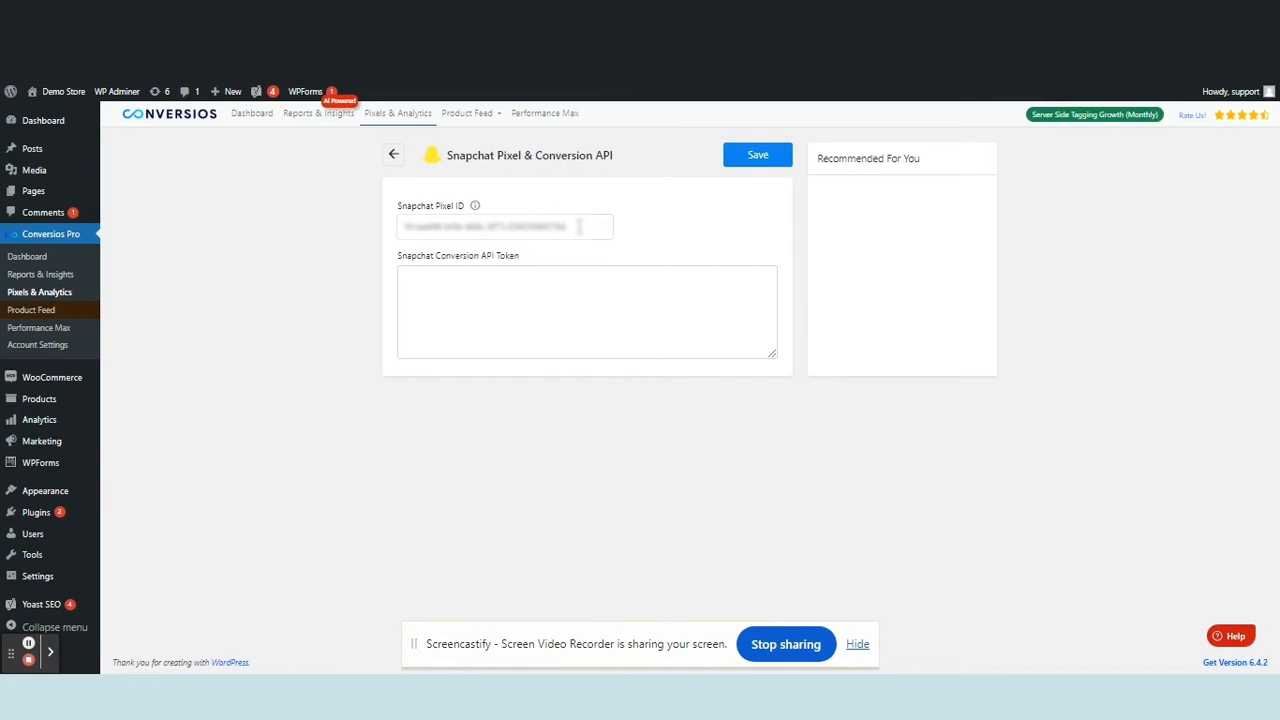
mouse_move(22, 652)
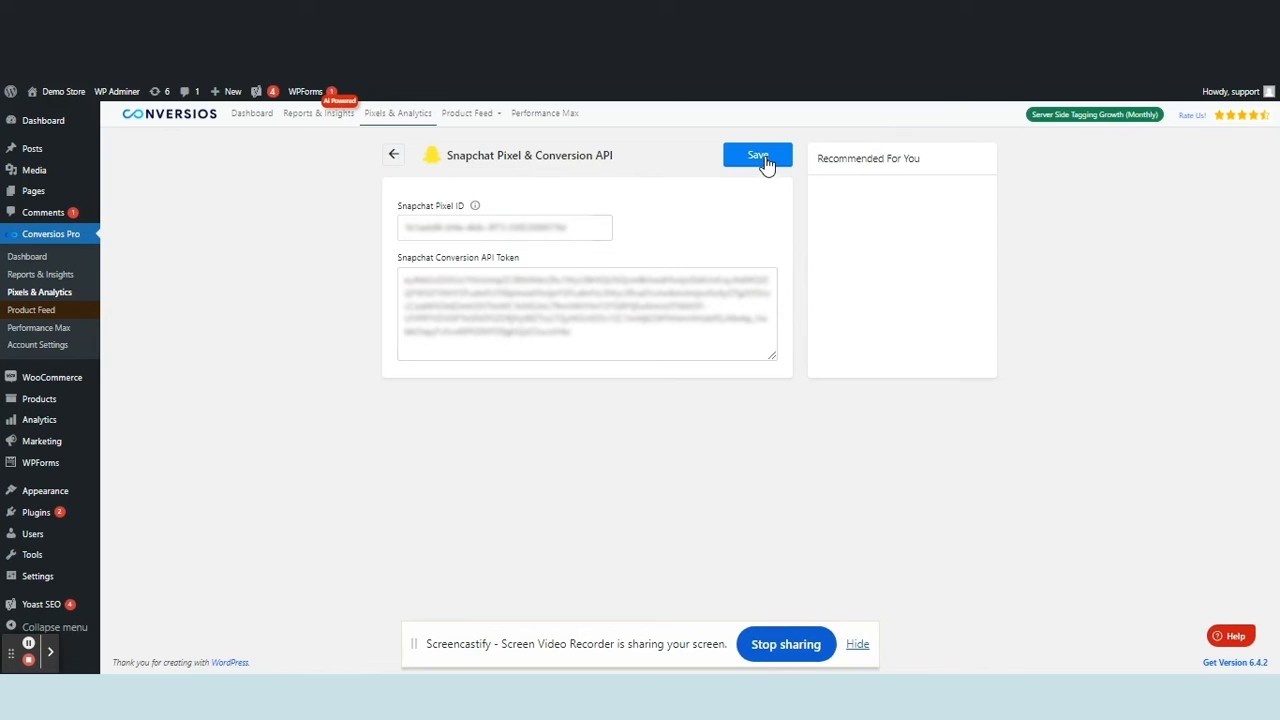
left_click(756, 156)
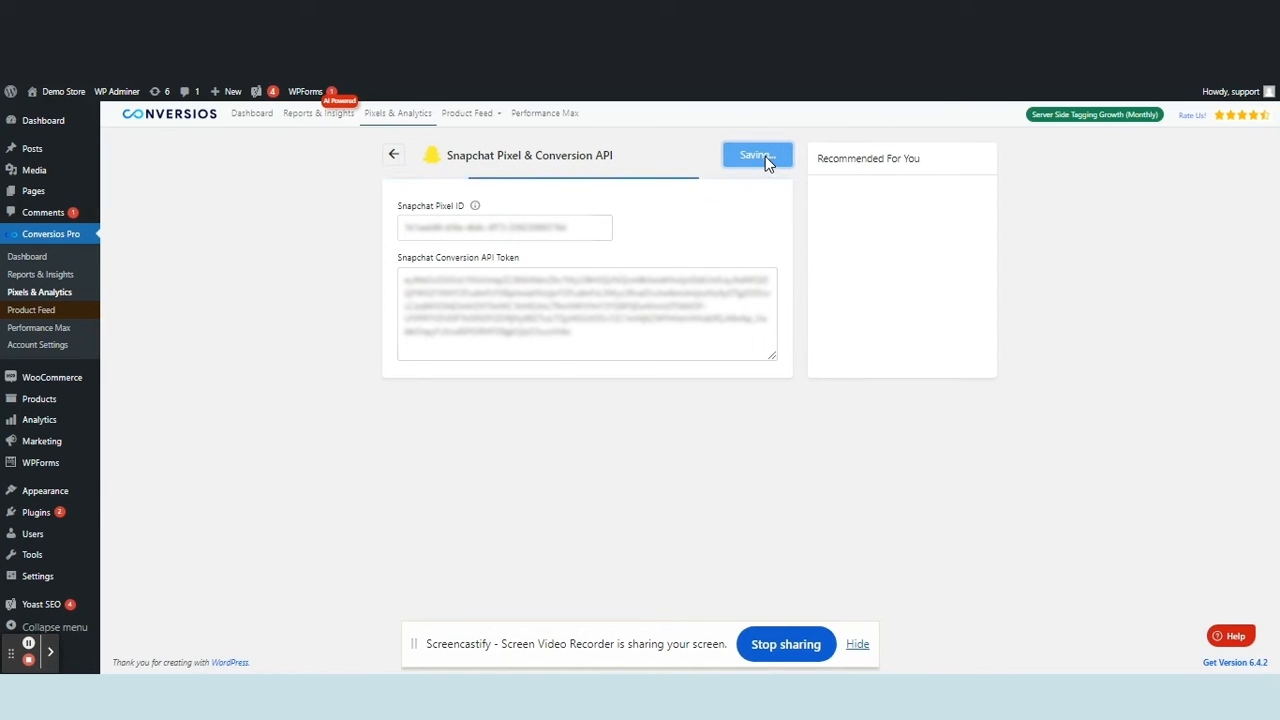
left_click(756, 156)
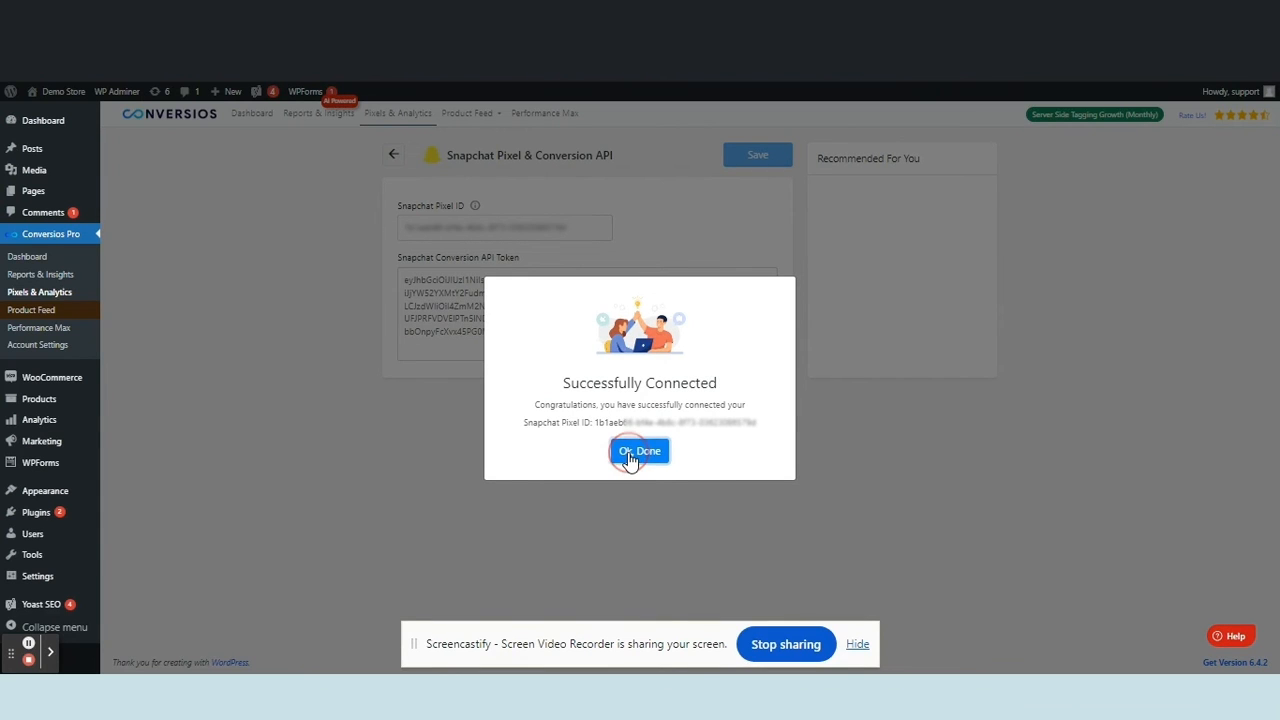
Confirm 'Ok, Done' so the list shows Snapchat Pixel & Conversion API as Connected
left_click(640, 450)
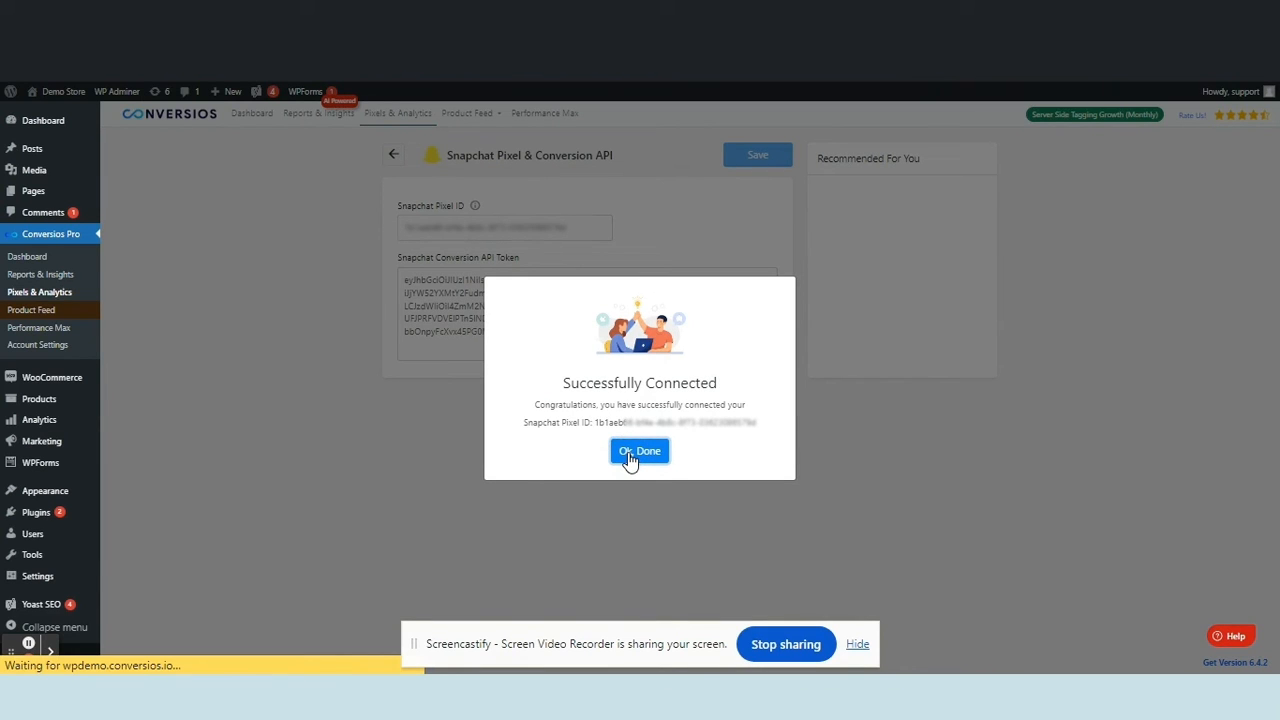
left_click(640, 450)
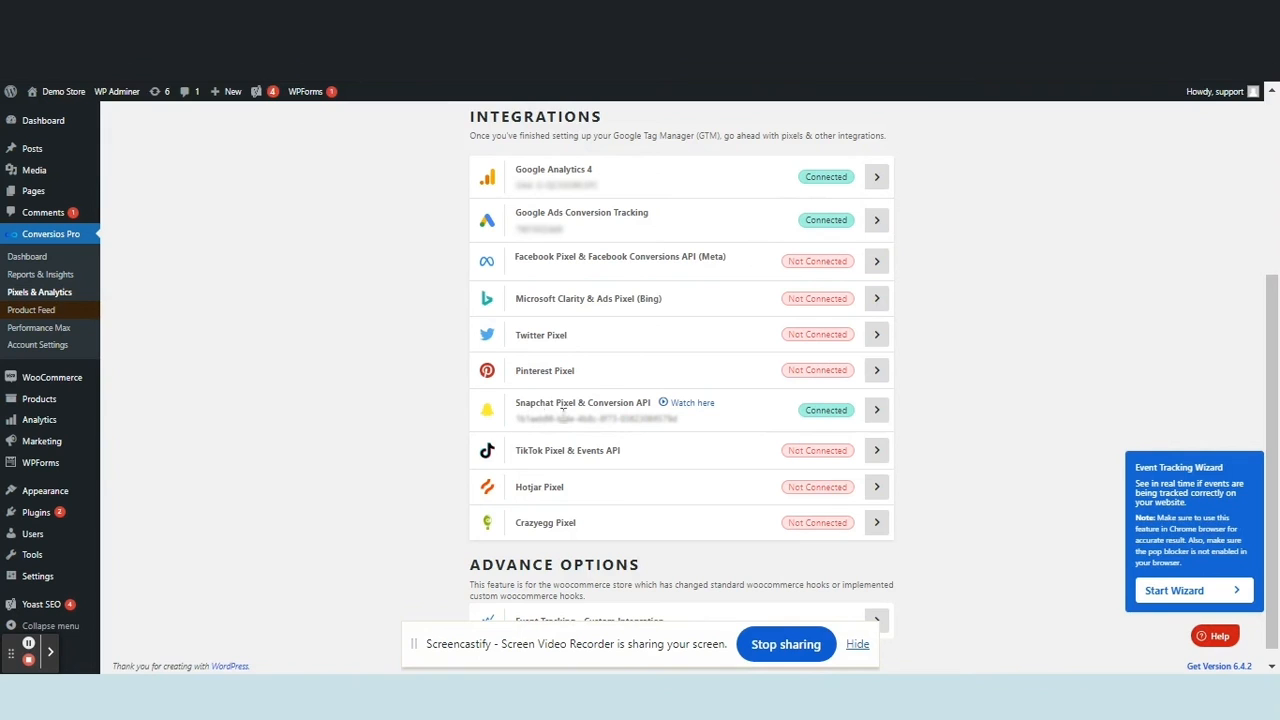